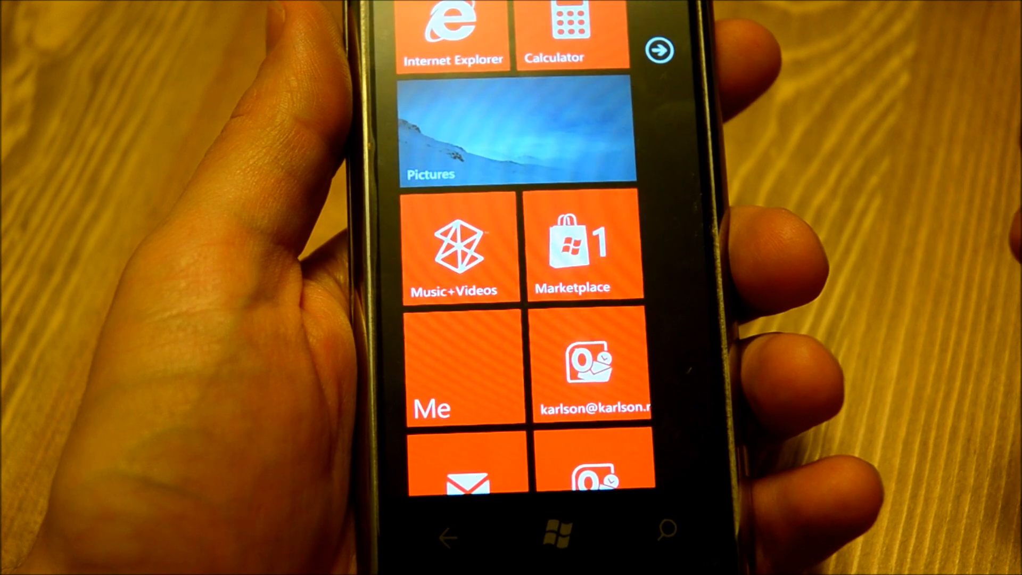
- Scroll the Start screen and enter the Pictures hub to reach its apps list
{"action": "scroll", "scroll_direction": "down", "scroll_amount": 3}
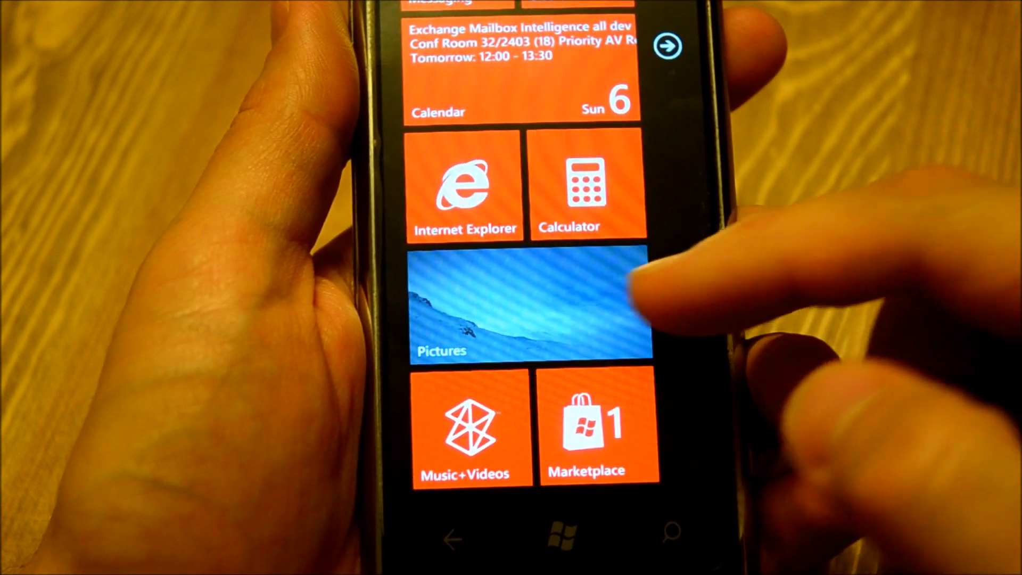
{"action": "left_click", "coordinate": [528, 310]}
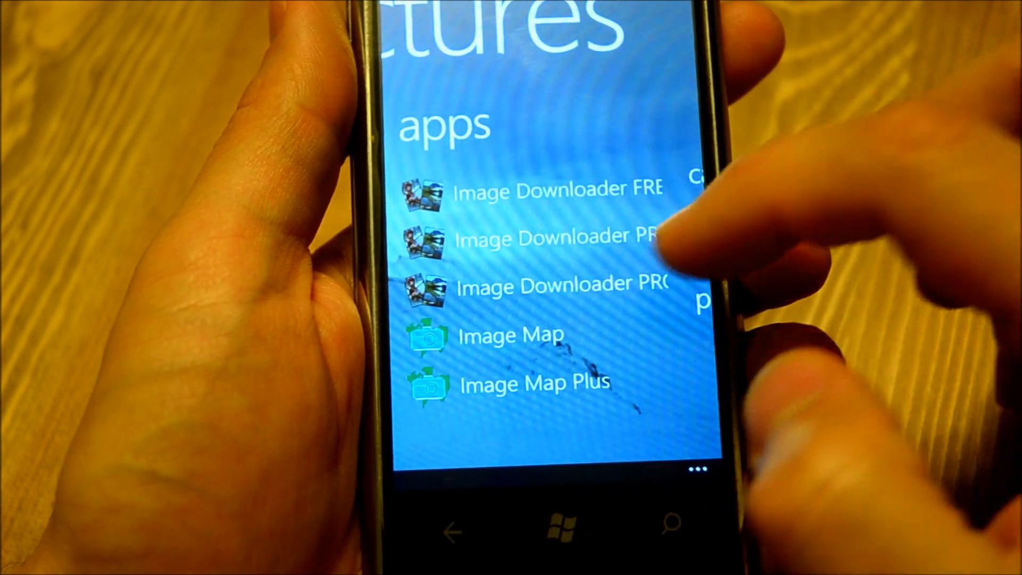
- Launch Image Downloader PRO, view its About page (version 1.4), and return to Downloads
{"action": "left_click", "coordinate": [553, 238]}
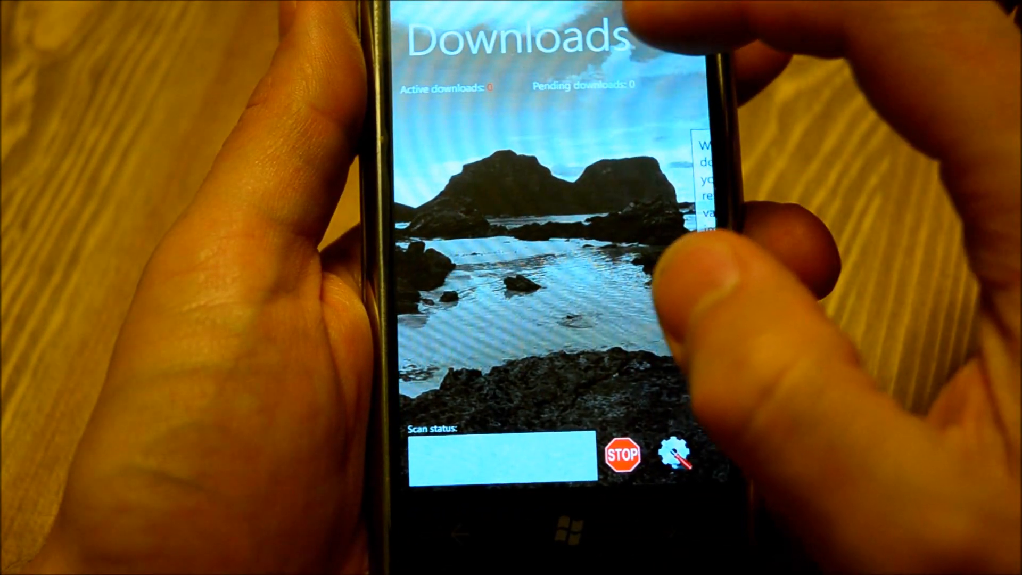
{"action": "left_click", "coordinate": [678, 454]}
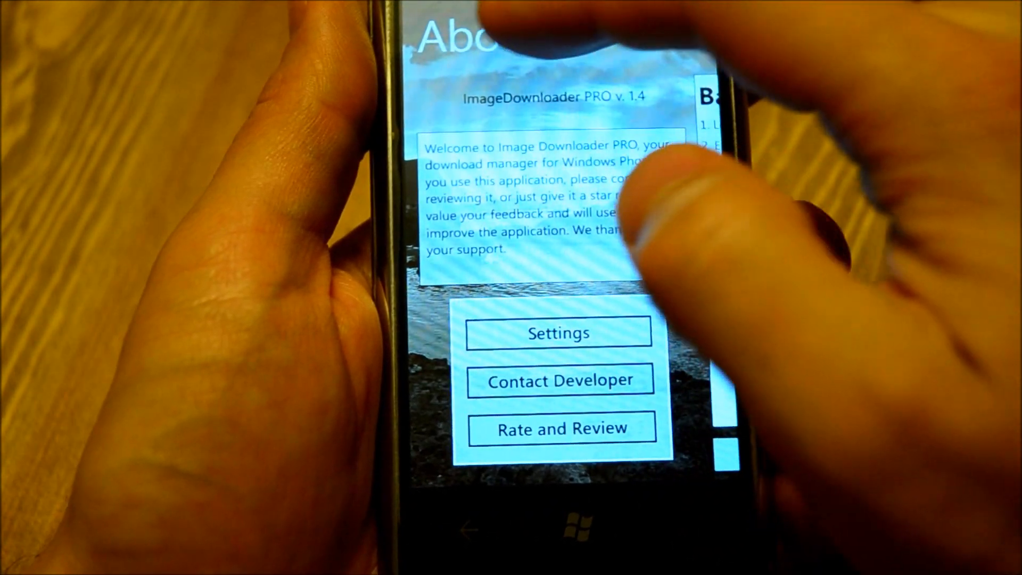
{"action": "scroll", "scroll_direction": "right", "scroll_amount": 3}
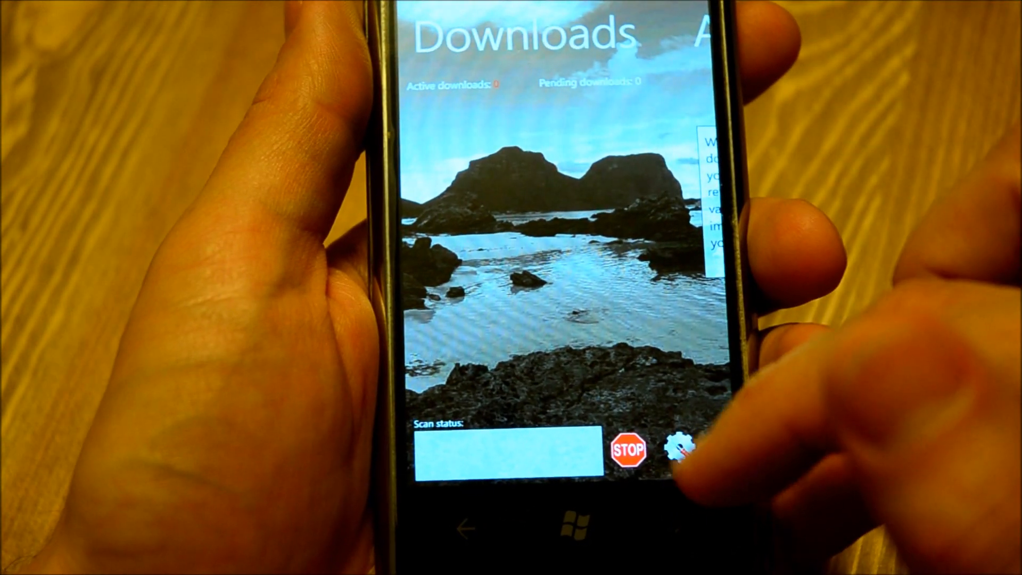
- Bring up the Basic download manager settings (minimum size 300×300, all formats)
{"action": "left_click", "coordinate": [680, 445]}
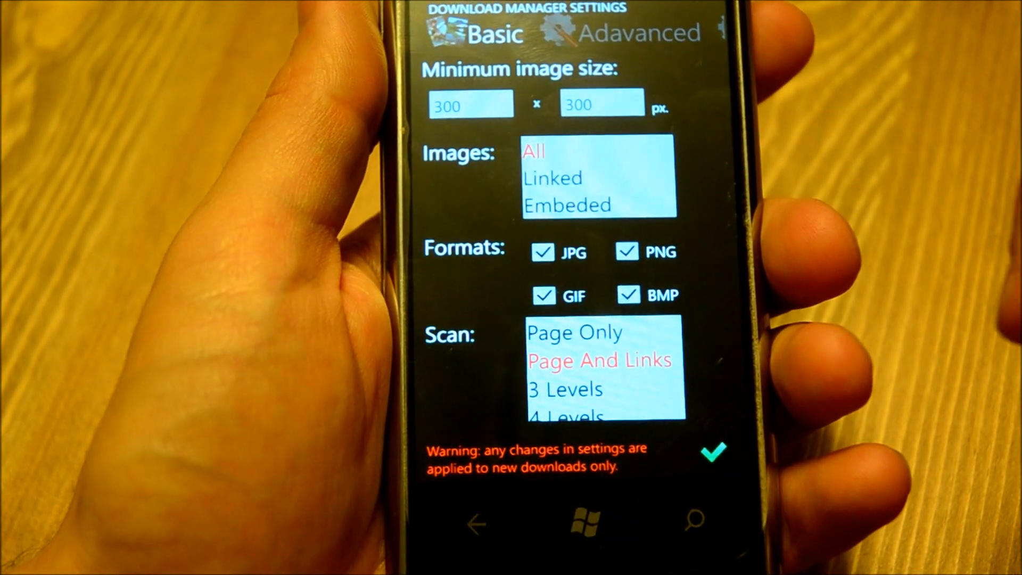
{"action": "left_click", "coordinate": [574, 332]}
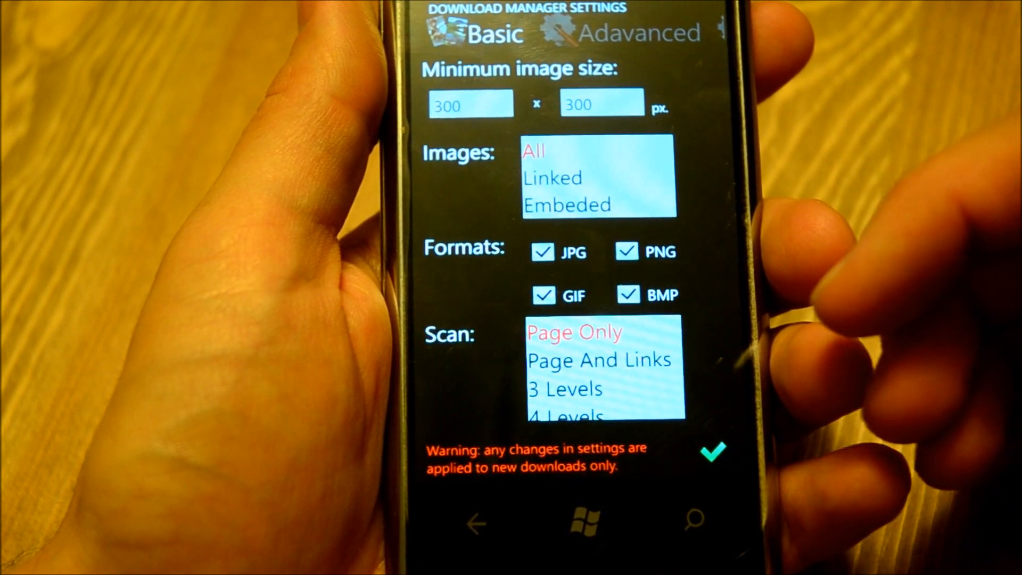
{"action": "left_click", "coordinate": [598, 360]}
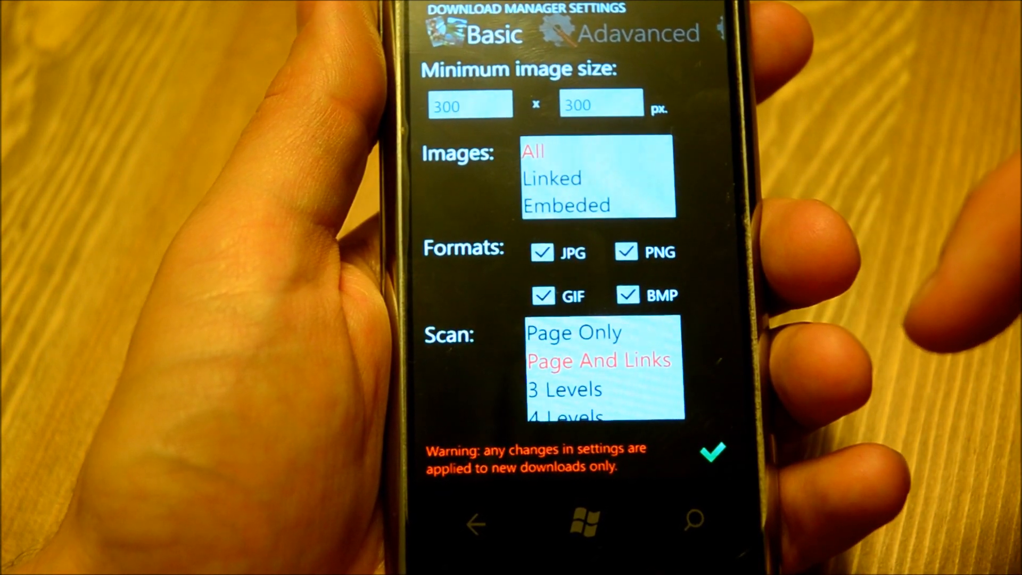
{"action": "left_click", "coordinate": [566, 387]}
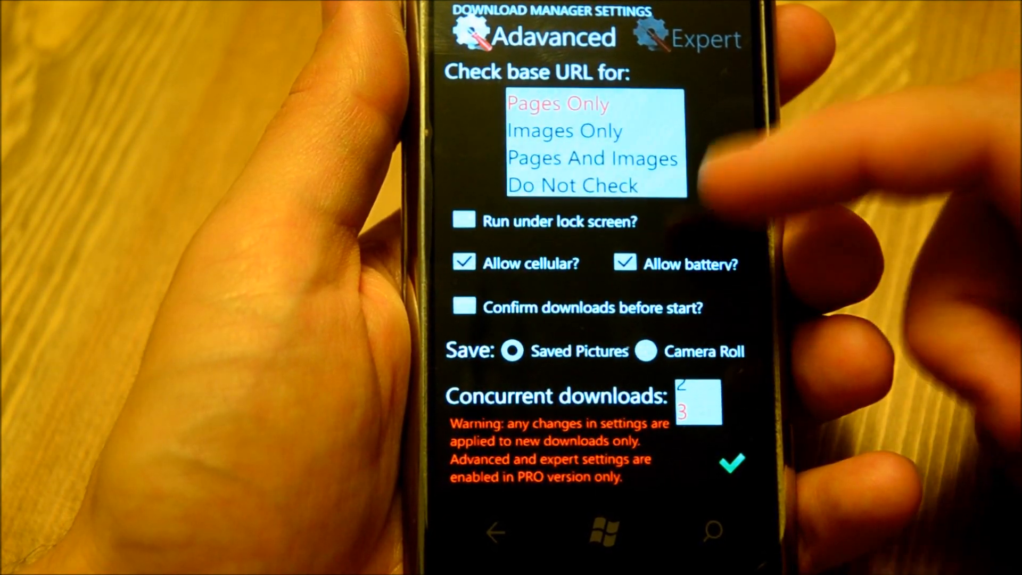
- Enable 'Run under lock screen?' in Advanced settings, keeping Saved Pictures as the target
{"action": "left_click", "coordinate": [464, 220]}
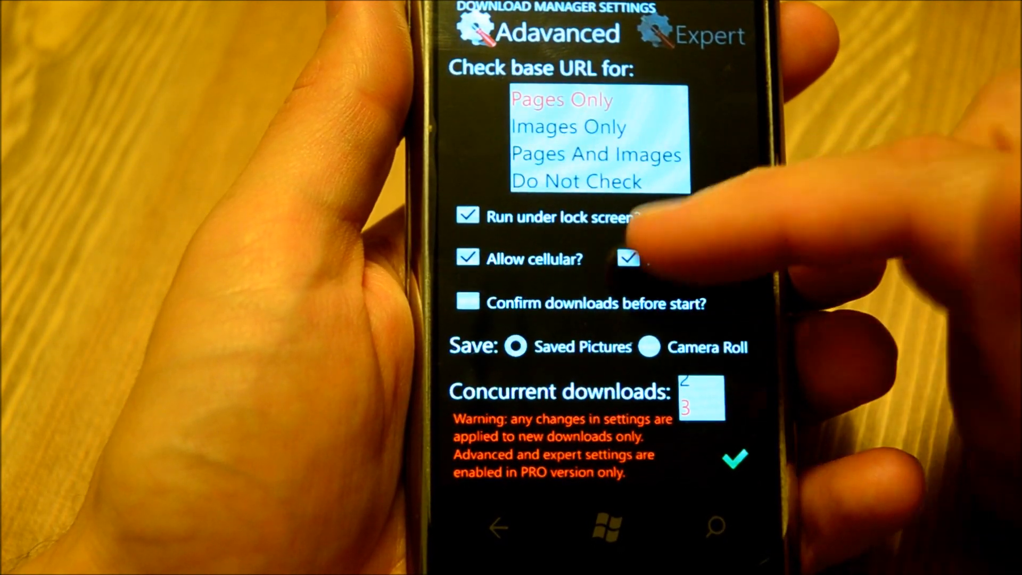
{"action": "left_click", "coordinate": [628, 259]}
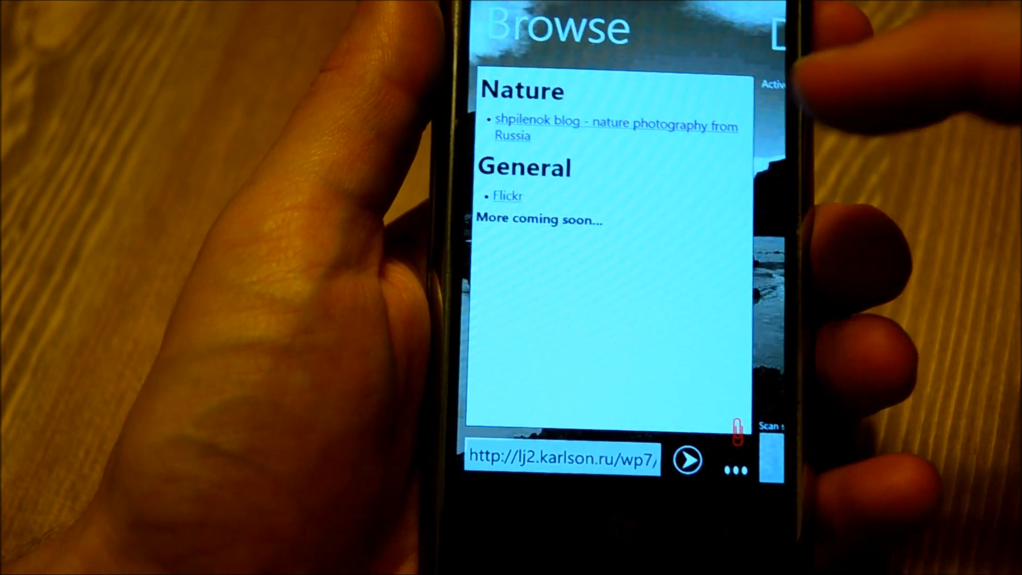
- Load the shpilenok nature photography blog and scroll through its photos
{"action": "left_click", "coordinate": [615, 125]}
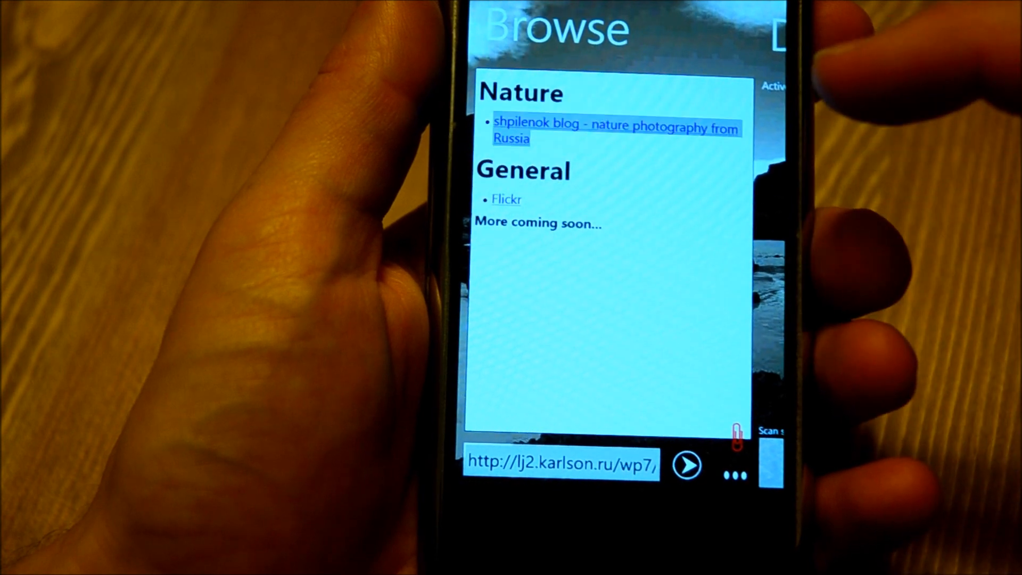
{"action": "left_click", "coordinate": [616, 130]}
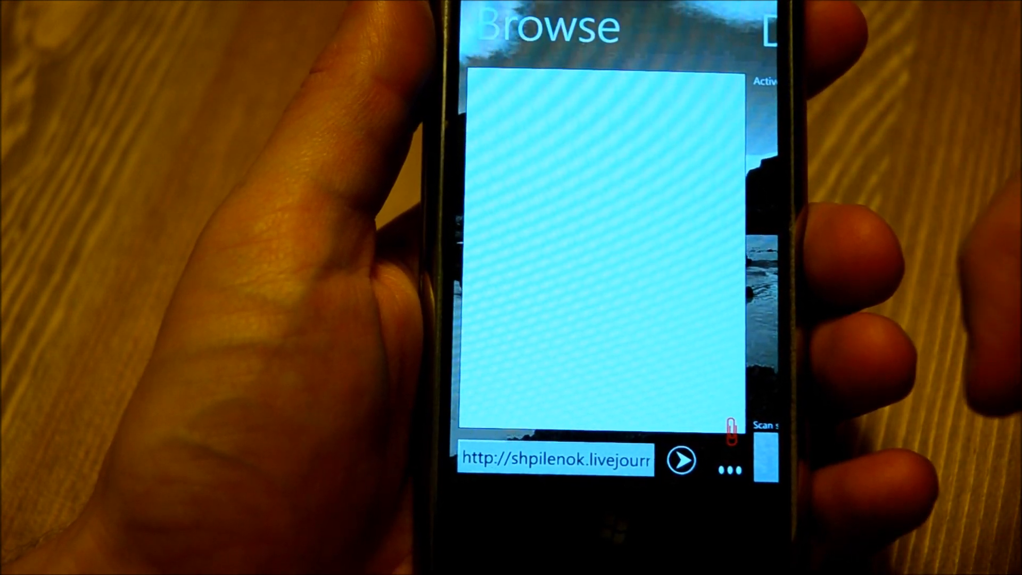
{"action": "left_click", "coordinate": [679, 460]}
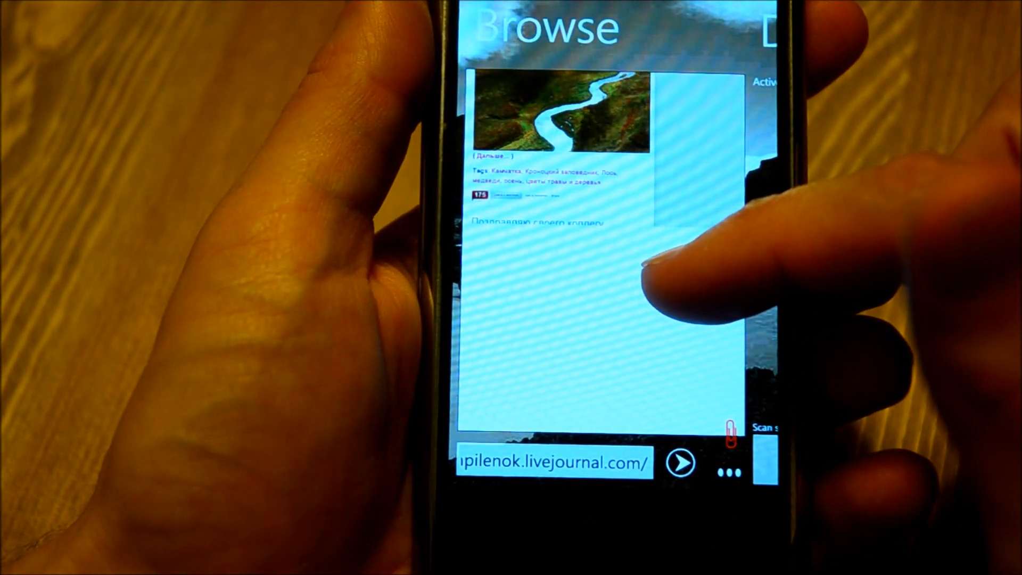
{"action": "scroll", "scroll_direction": "down", "scroll_amount": 3}
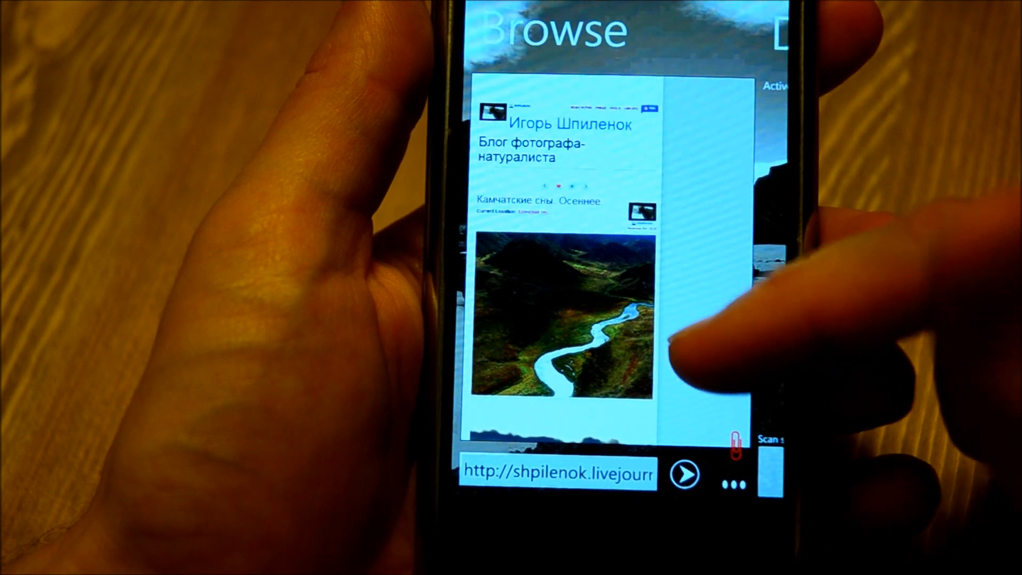
{"action": "scroll", "scroll_direction": "down", "scroll_amount": 3}
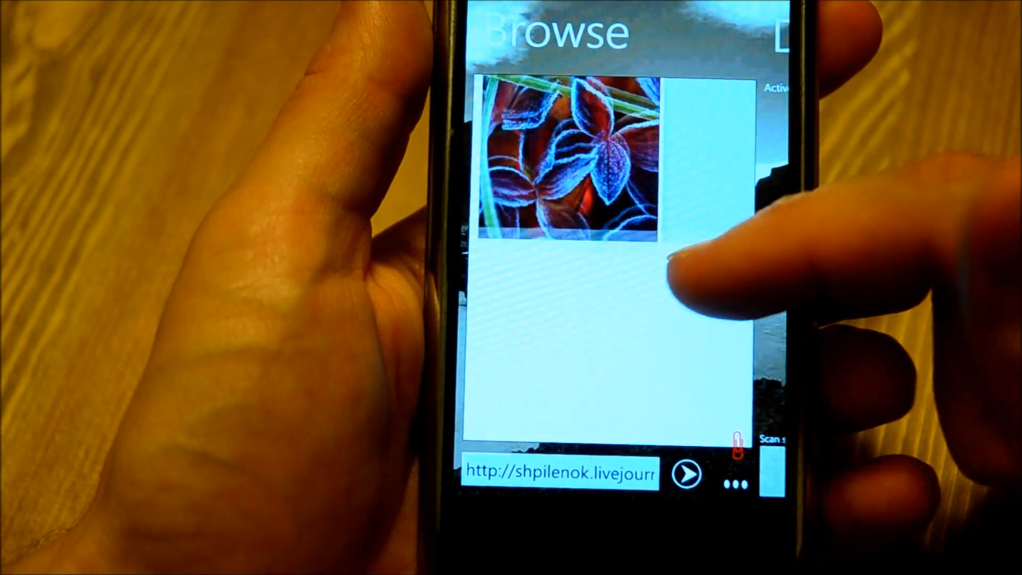
{"action": "scroll", "scroll_direction": "down", "scroll_amount": 3}
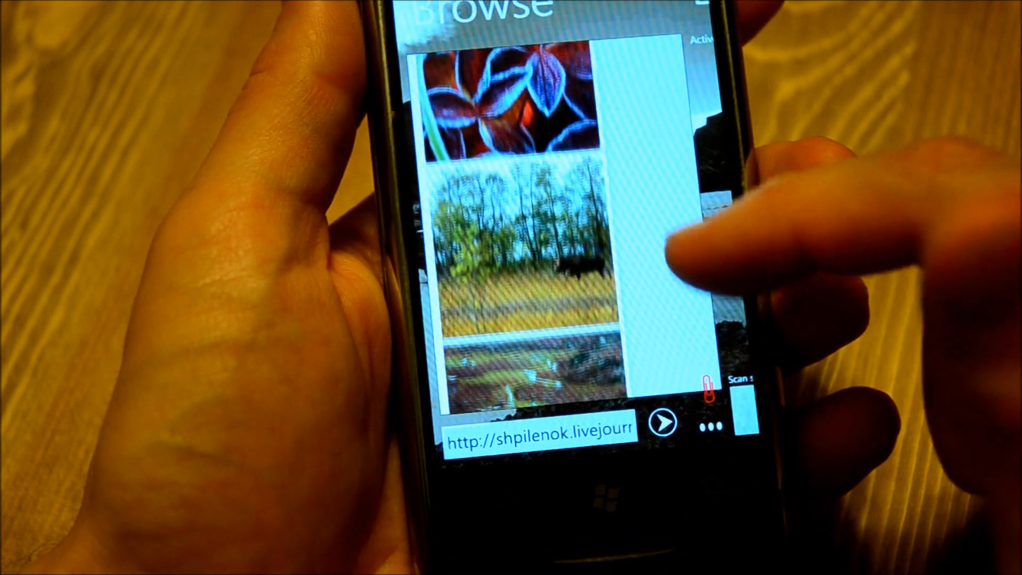
- Request a scan of the current blog page for images
{"action": "left_click", "coordinate": [708, 425]}
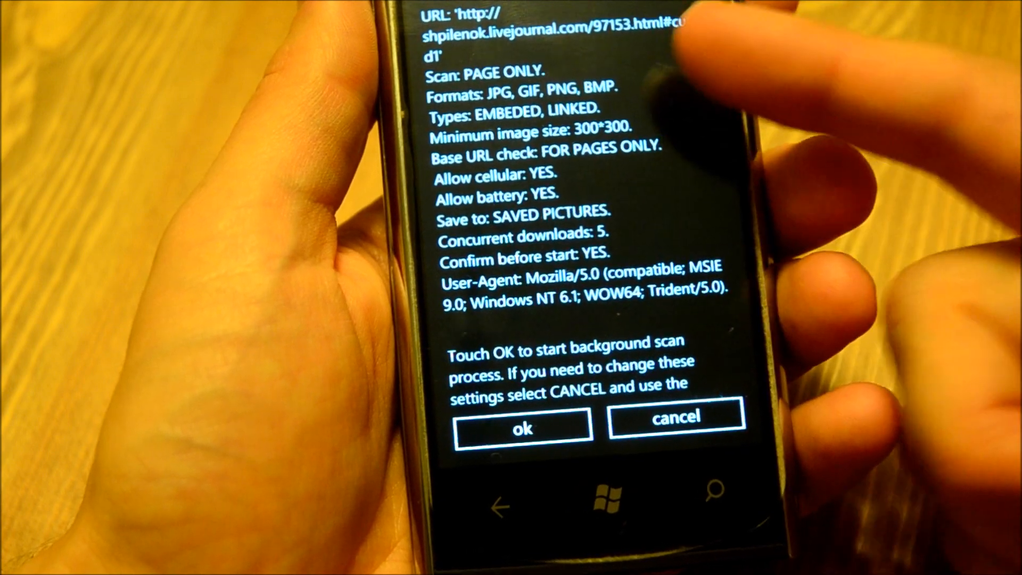
- Accept the scan settings and run the background scan, finding 10 matching images
{"action": "left_click", "coordinate": [522, 427]}
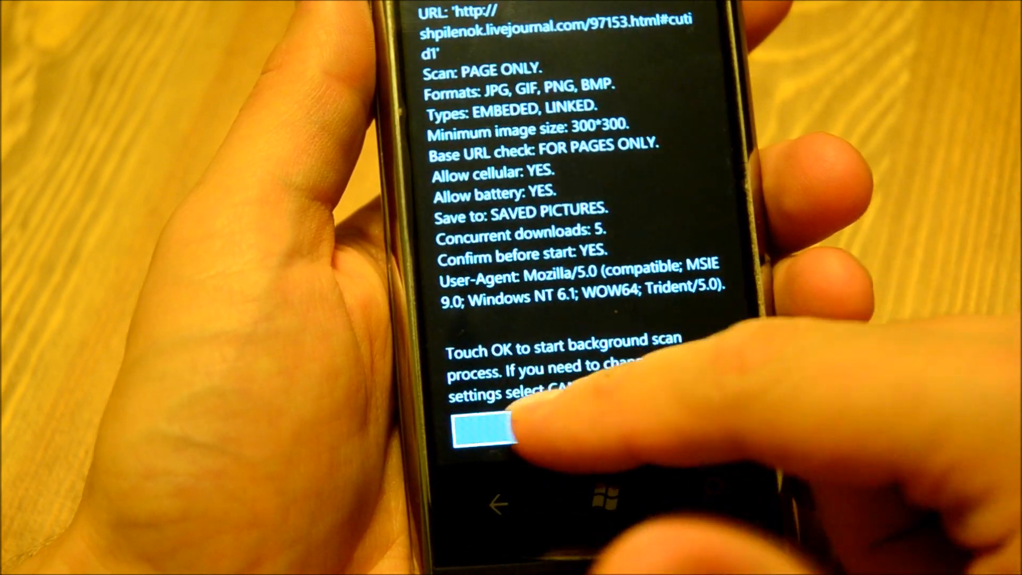
{"action": "left_click", "coordinate": [479, 433]}
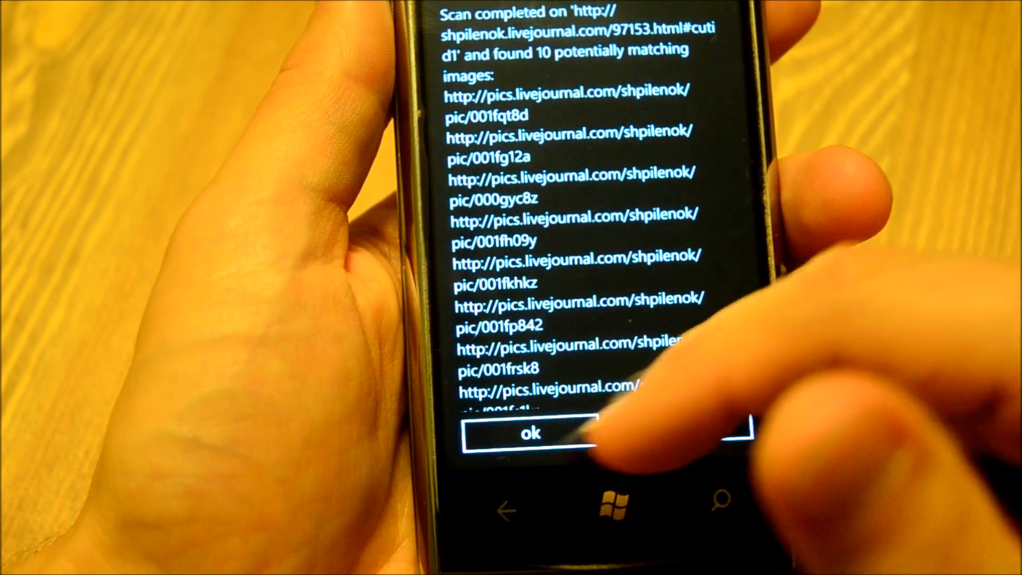
- Dismiss the found-images list, let the Downloads panel transfer them, then return to Start
{"action": "left_click", "coordinate": [527, 433]}
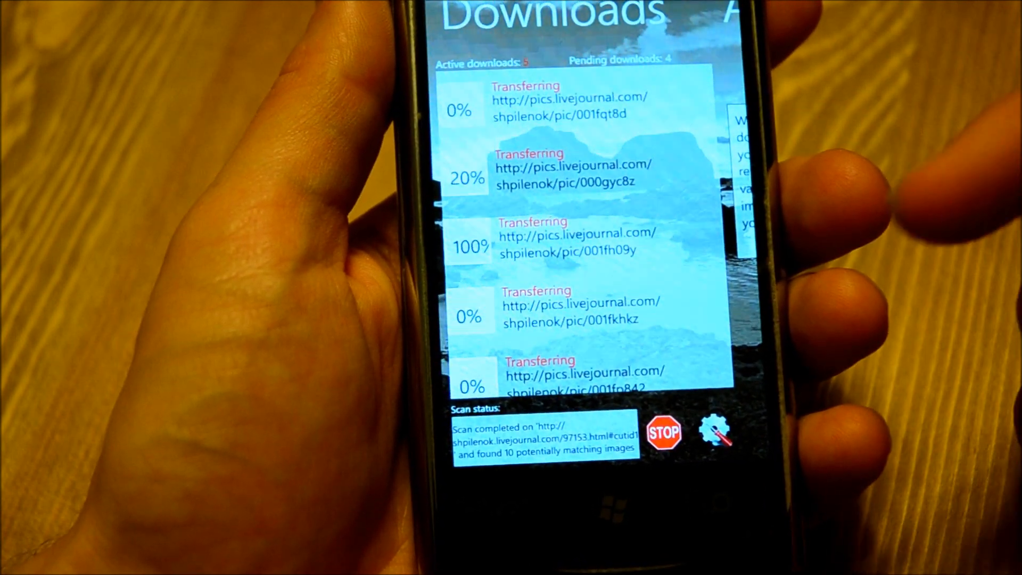
{"action": "left_click", "coordinate": [664, 433]}
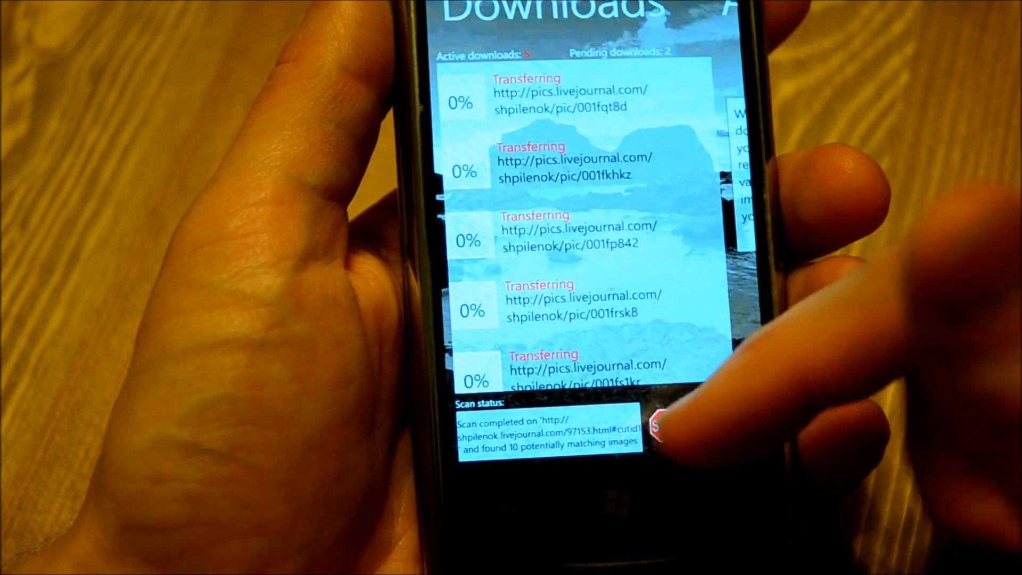
{"action": "left_click", "coordinate": [659, 427]}
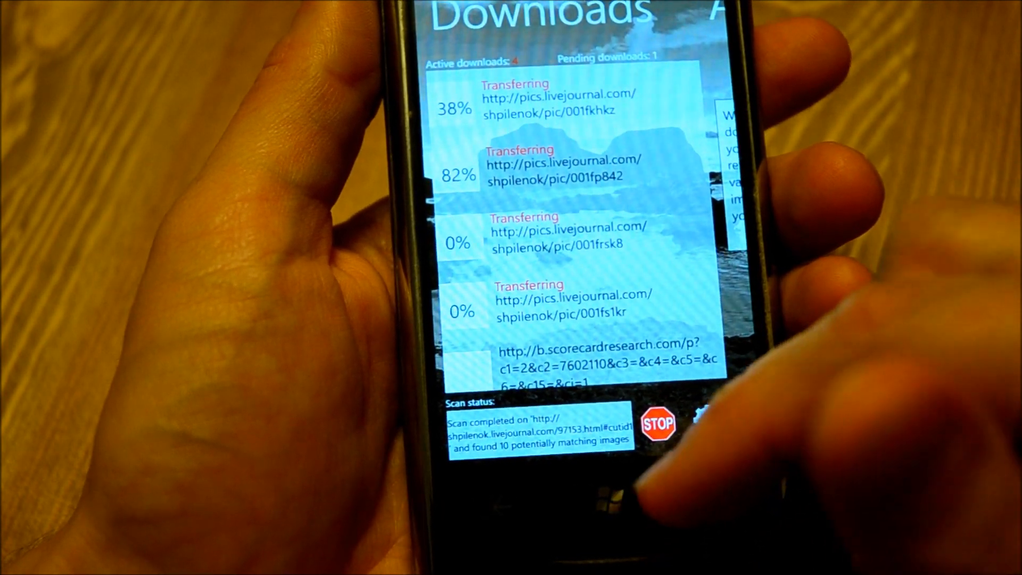
{"action": "left_click", "coordinate": [600, 498]}
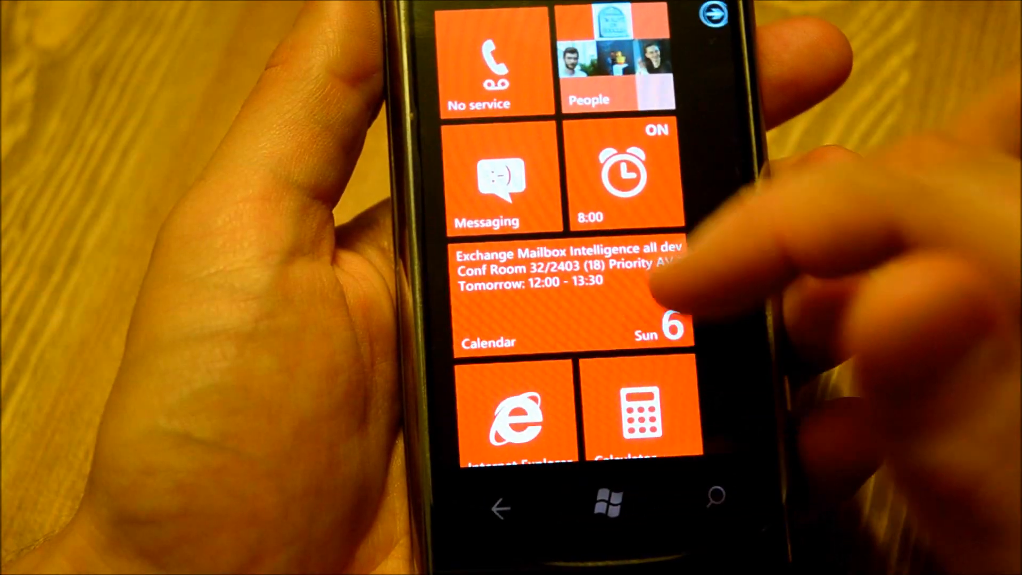
- View the frosted red leaves photo in Saved Pictures and go back to the albums list
{"action": "scroll", "scroll_direction": "down", "scroll_amount": 3}
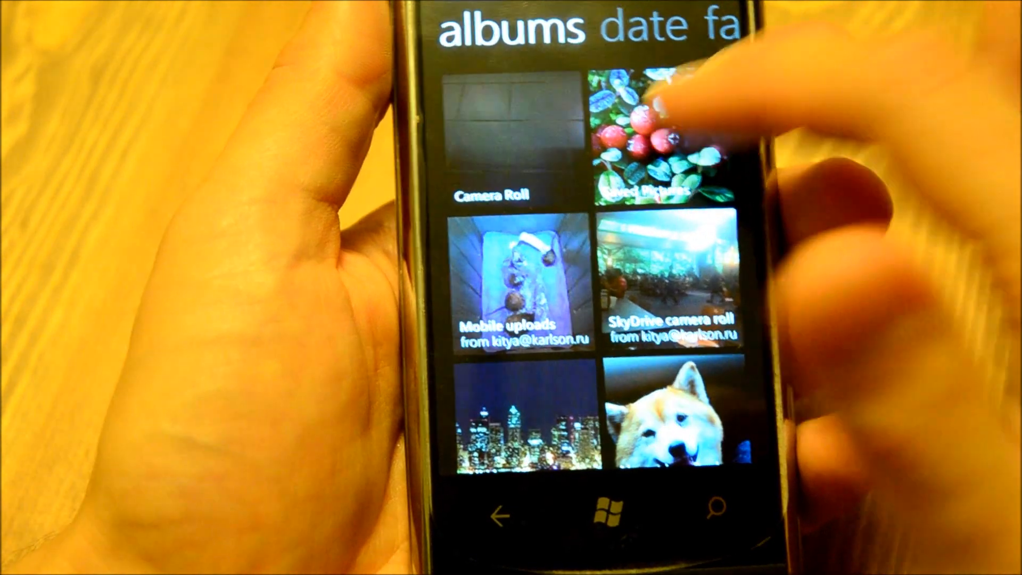
{"action": "left_click", "coordinate": [659, 131]}
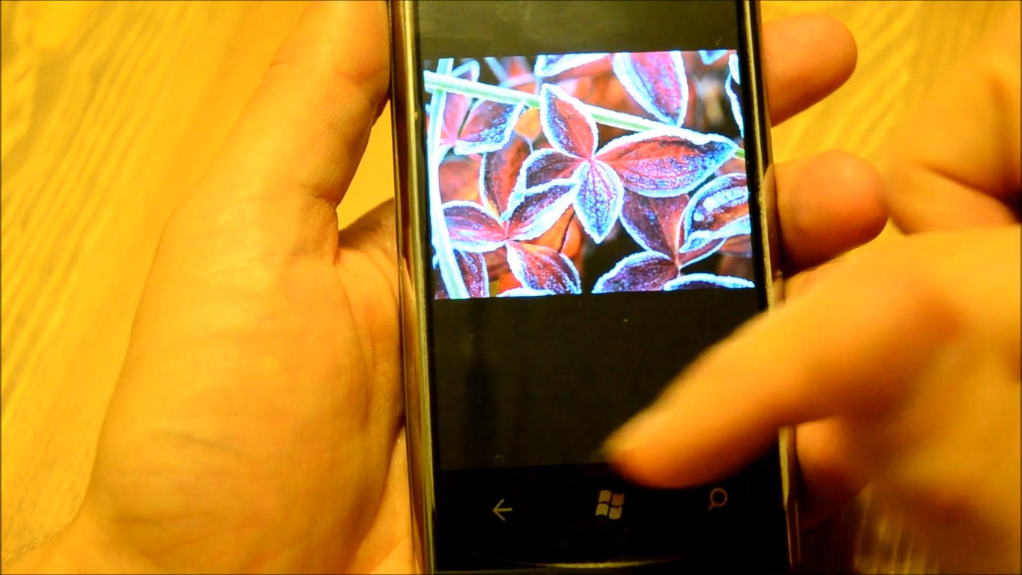
{"action": "left_click", "coordinate": [507, 507]}
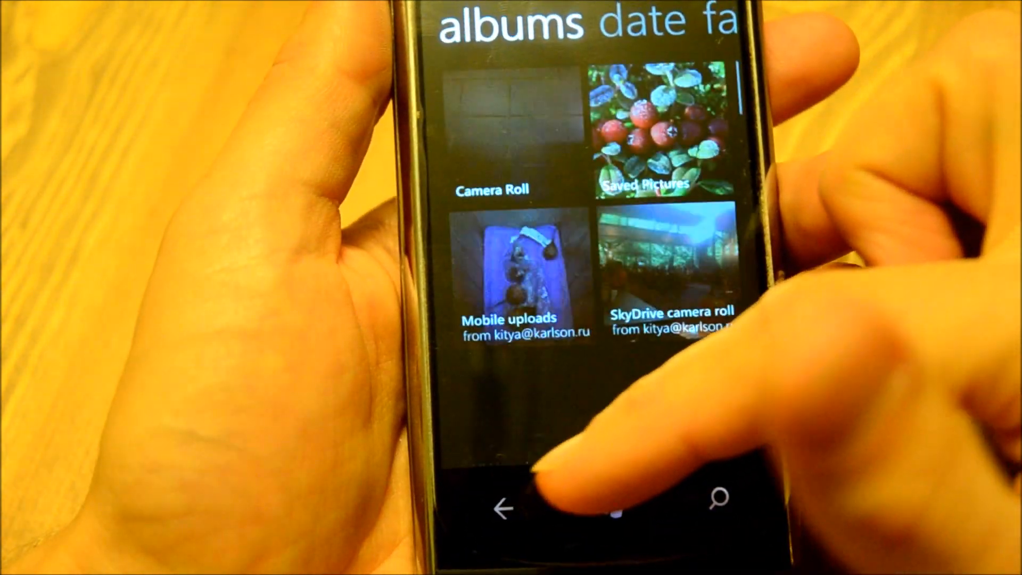
- Reopen Saved Pictures showing the eight downloaded blog photos, including the bear
{"action": "left_click", "coordinate": [508, 496]}
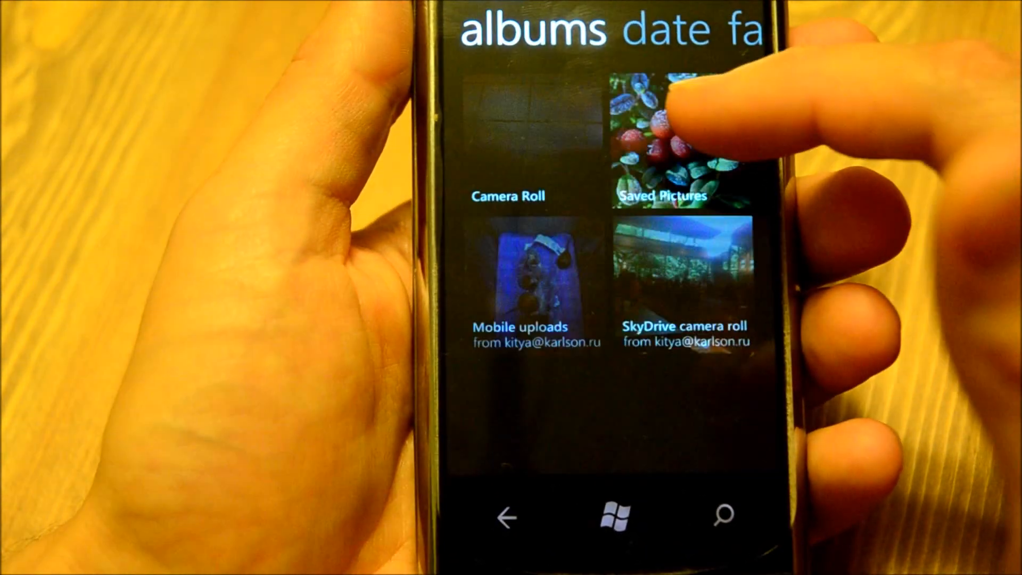
{"action": "left_click", "coordinate": [664, 134]}
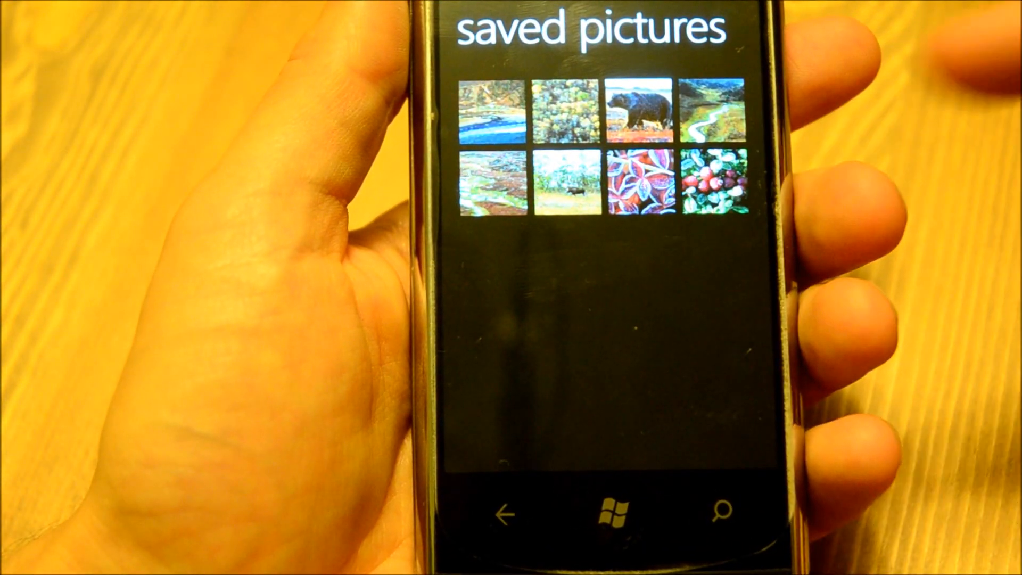